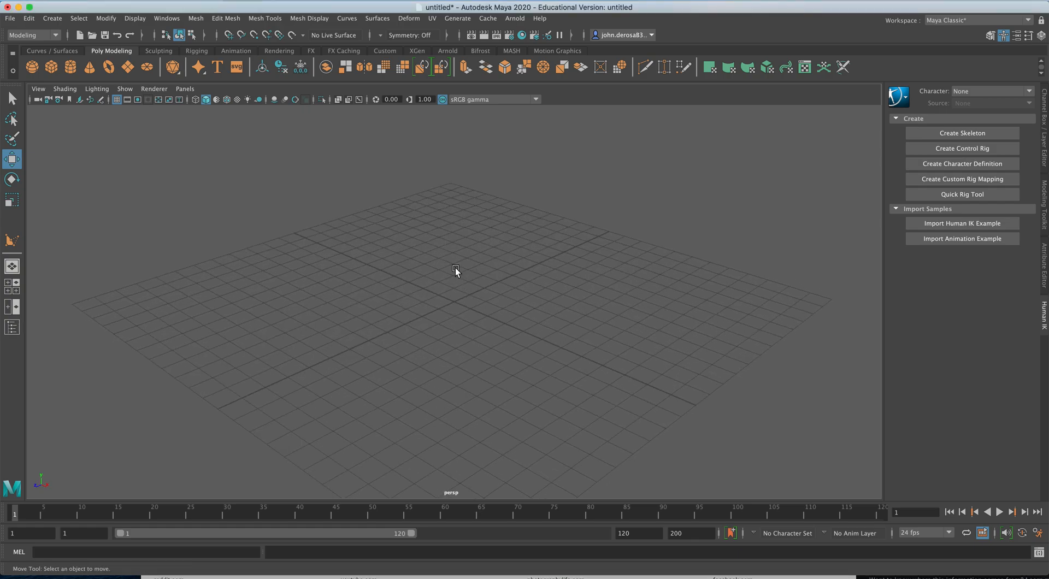
mouse_move(476, 279)
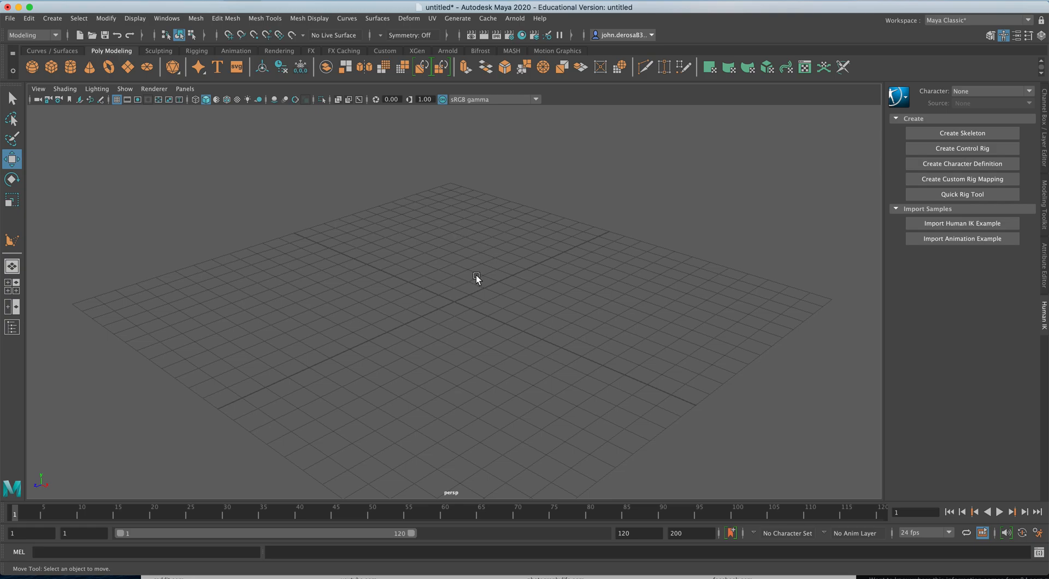
mouse_move(426, 253)
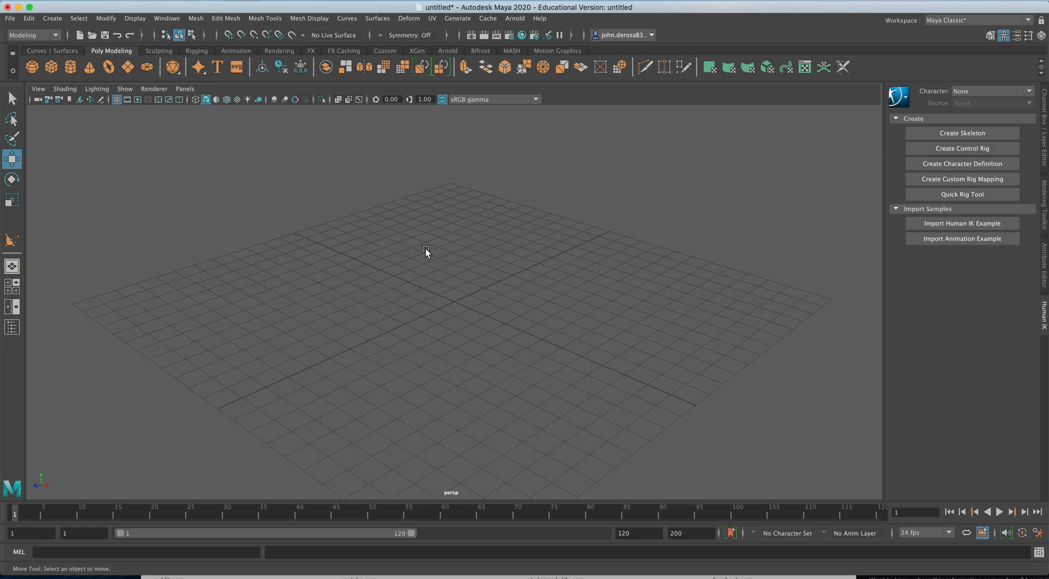
- Maximise the front orthographic view with the Spacebar
key(space)
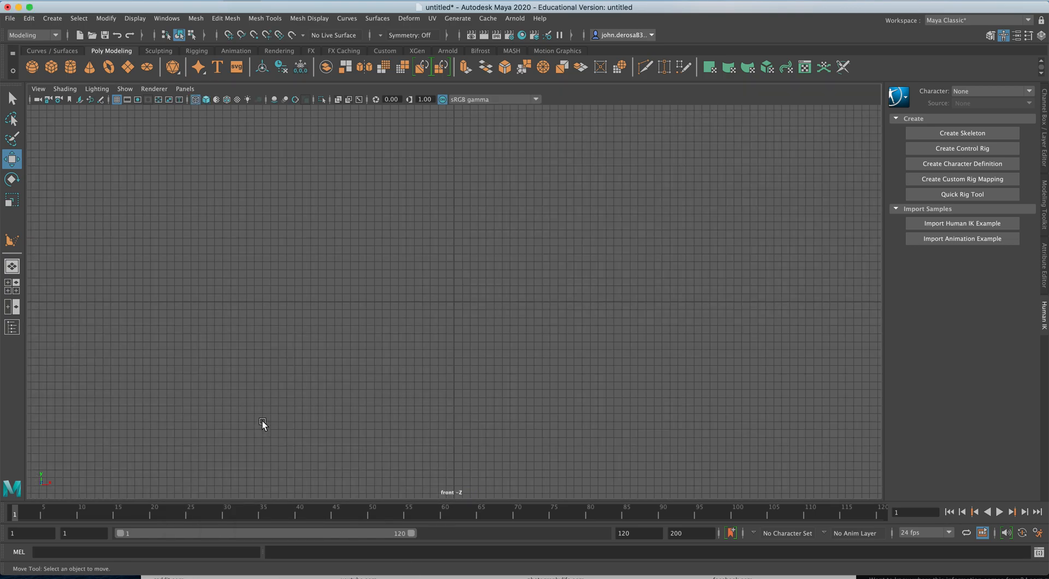
- Import the pixel penguin JPG from the Desktop as a front-view image plane
click(39, 89)
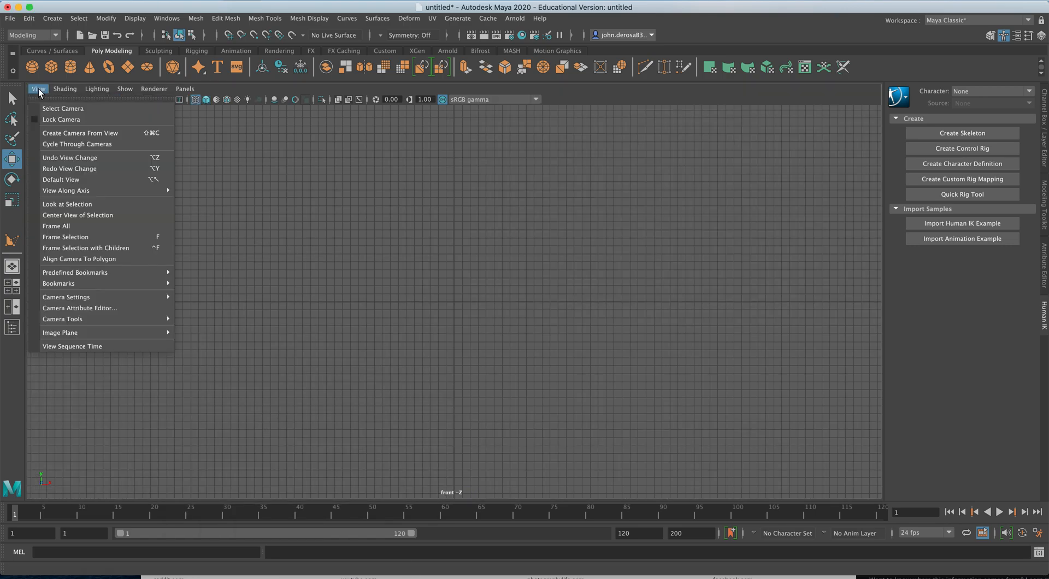
mouse_move(91, 307)
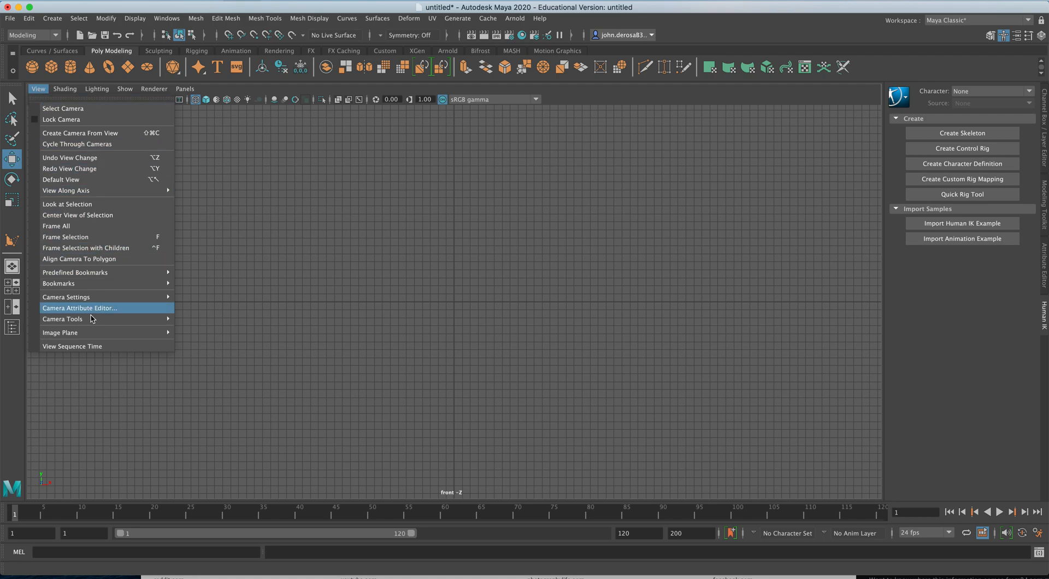
mouse_move(60, 332)
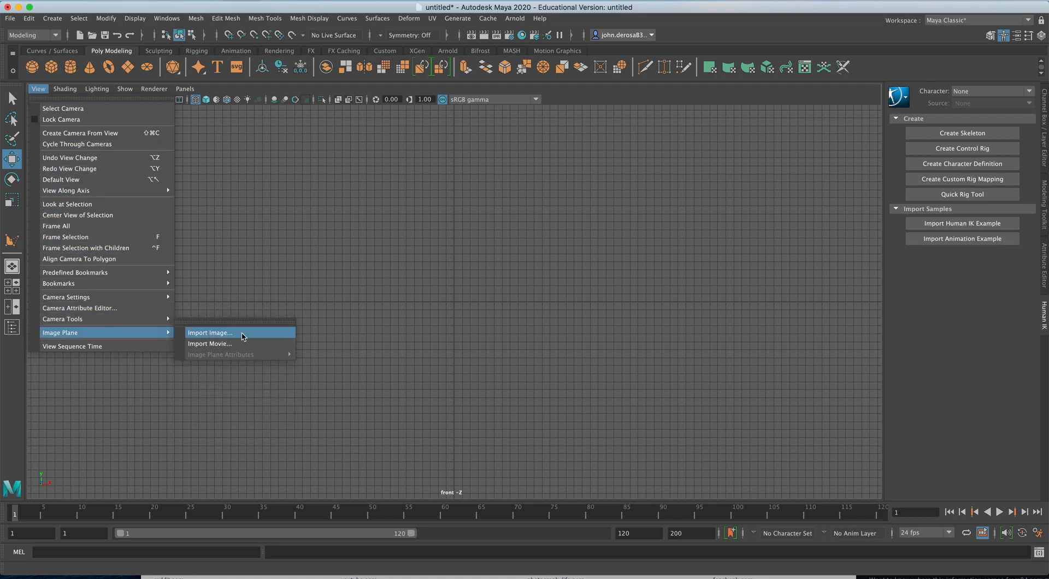
click(209, 333)
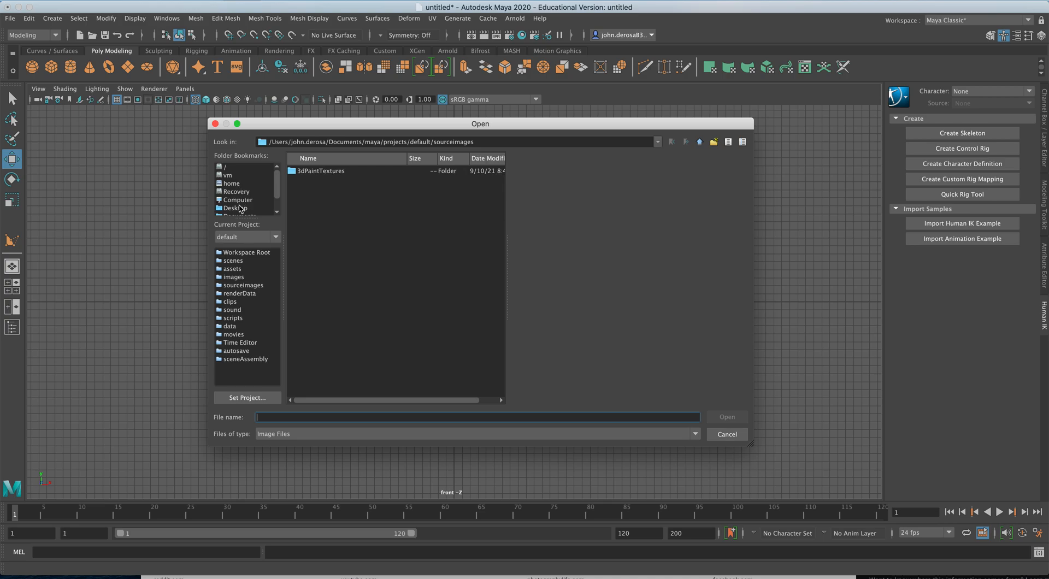
click(235, 208)
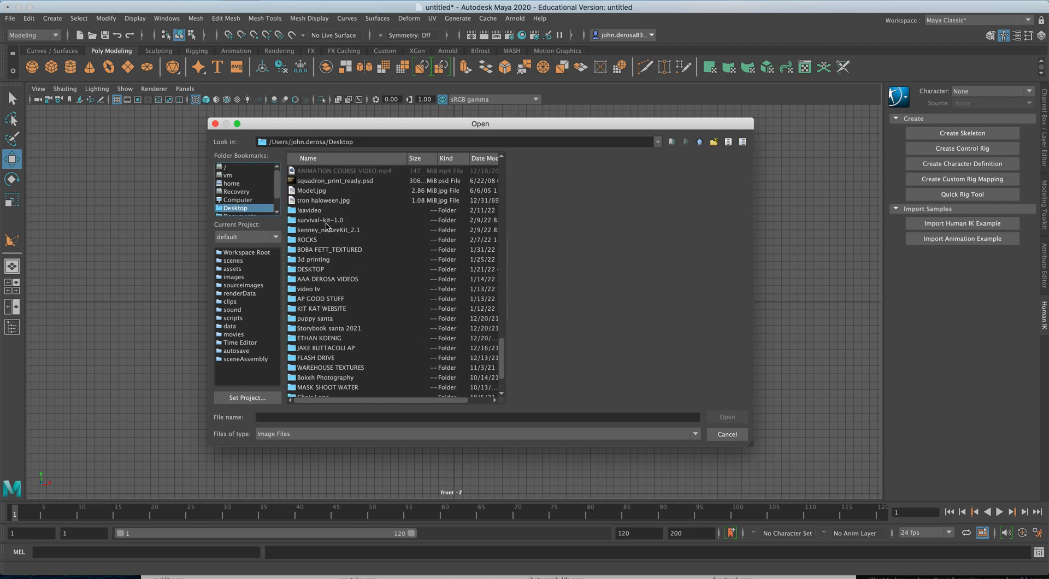
double_click(308, 210)
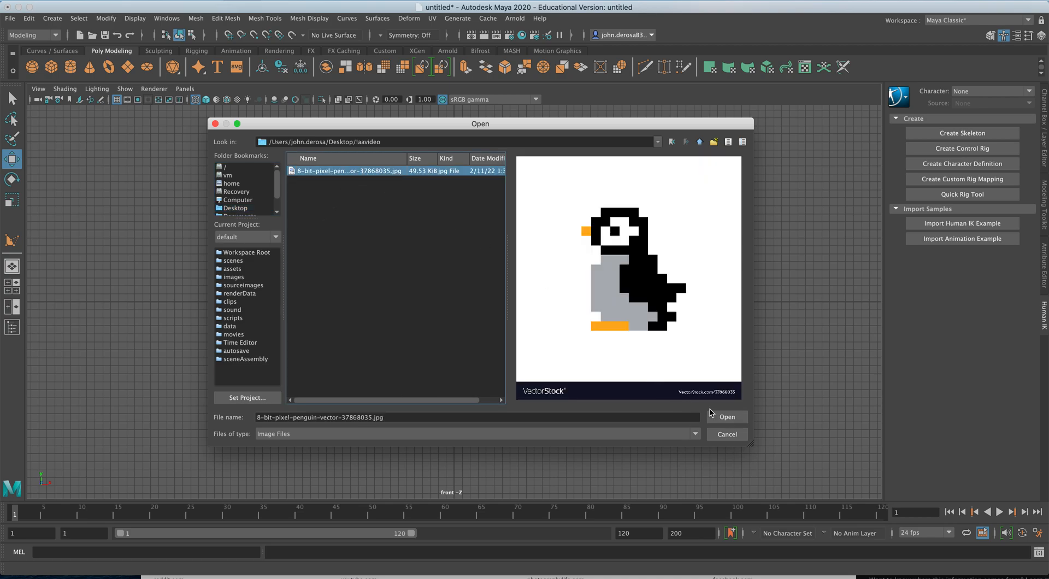
click(727, 416)
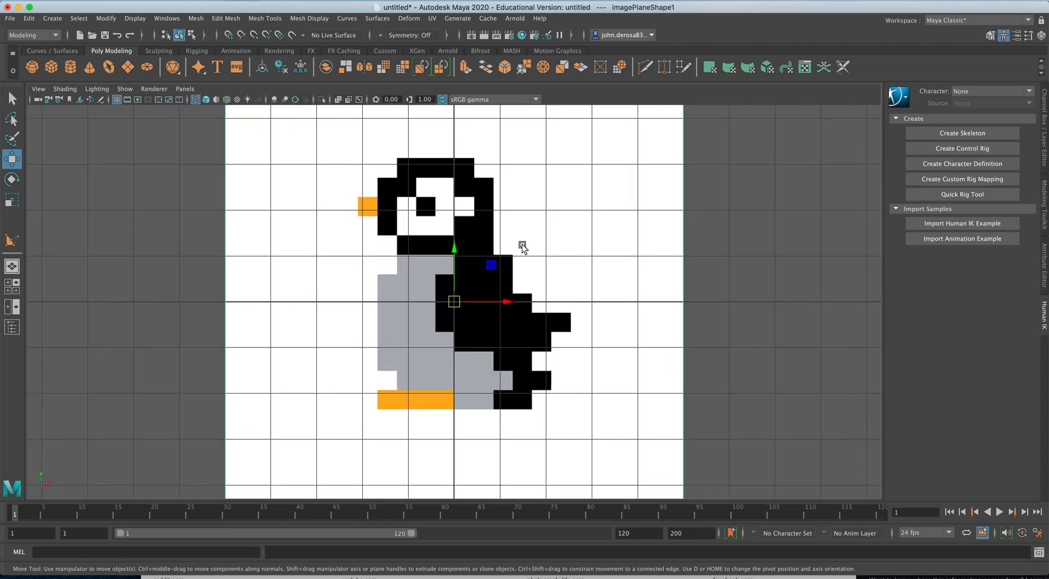
mouse_move(486, 222)
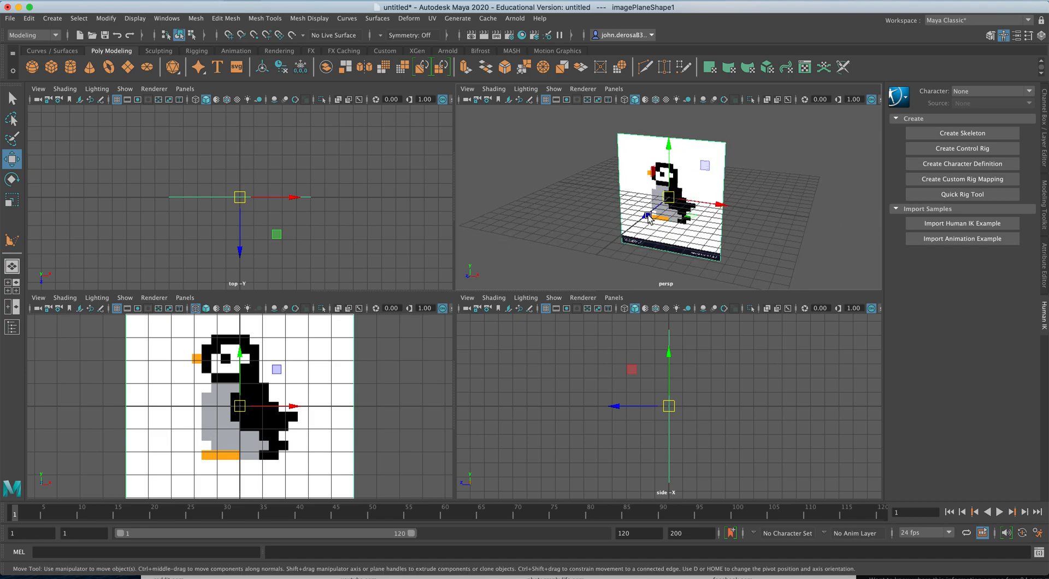
mouse_move(284, 368)
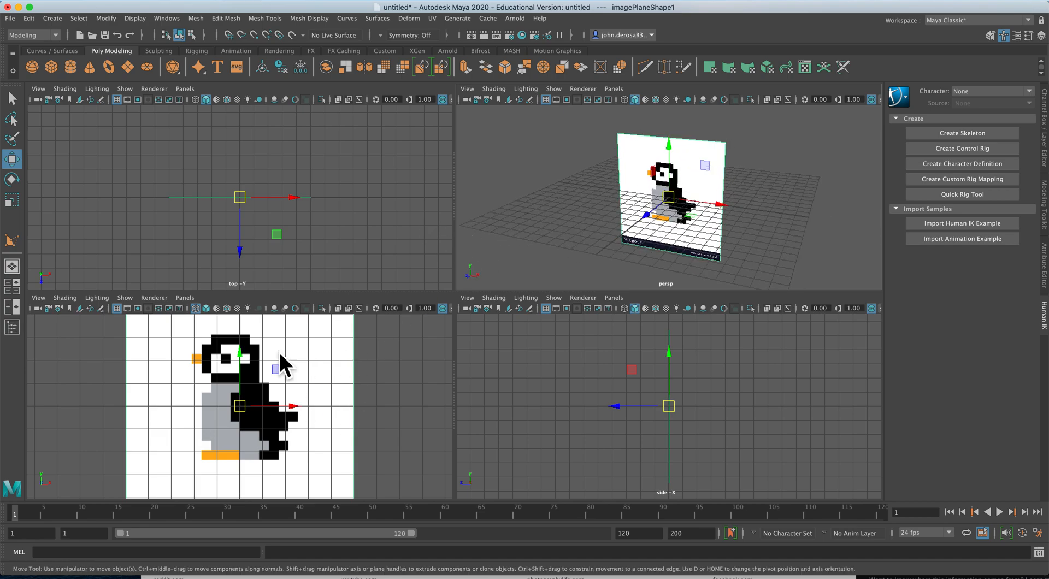
mouse_move(323, 376)
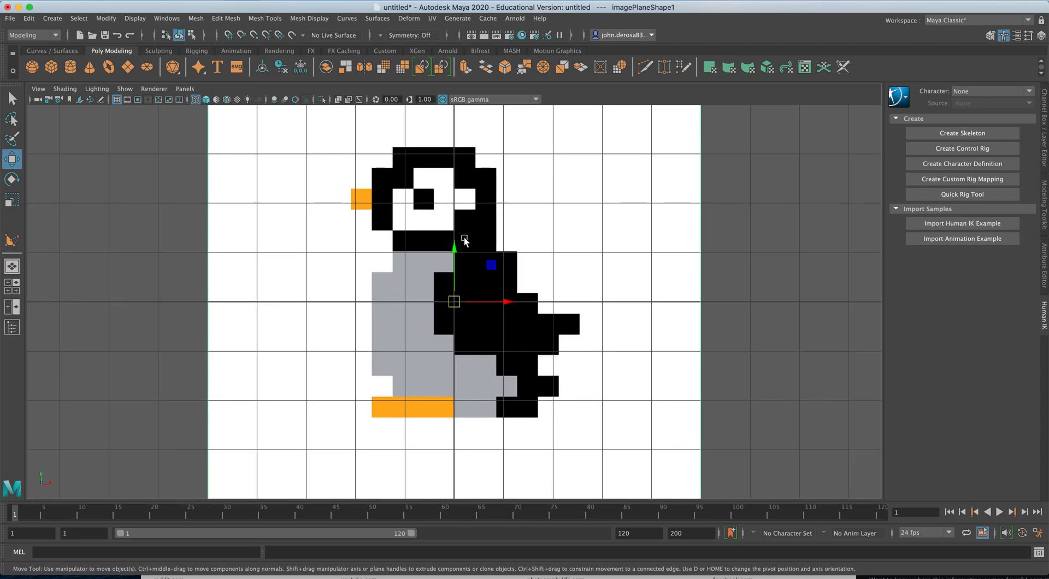
click(51, 18)
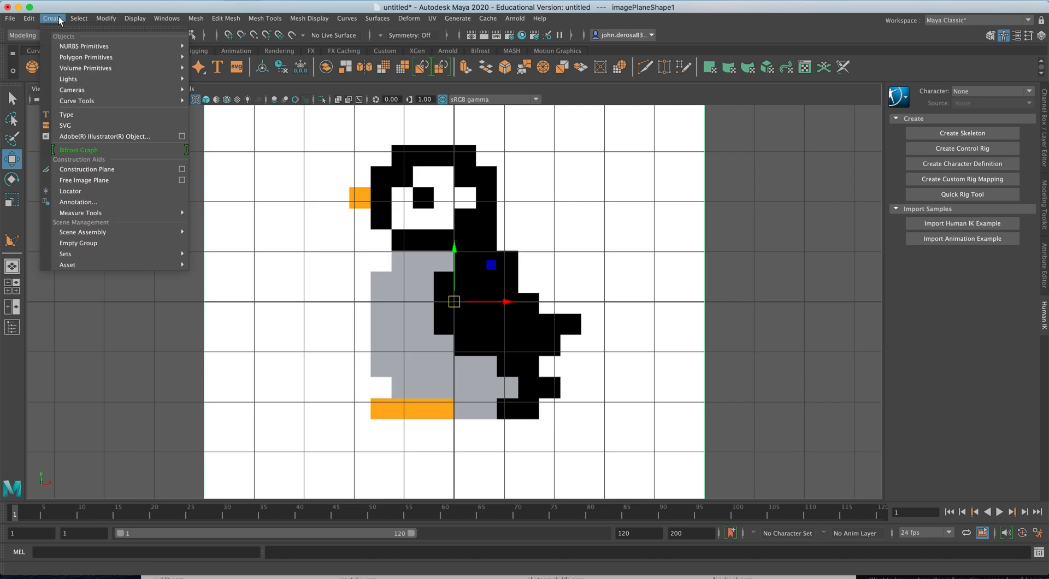
mouse_move(77, 101)
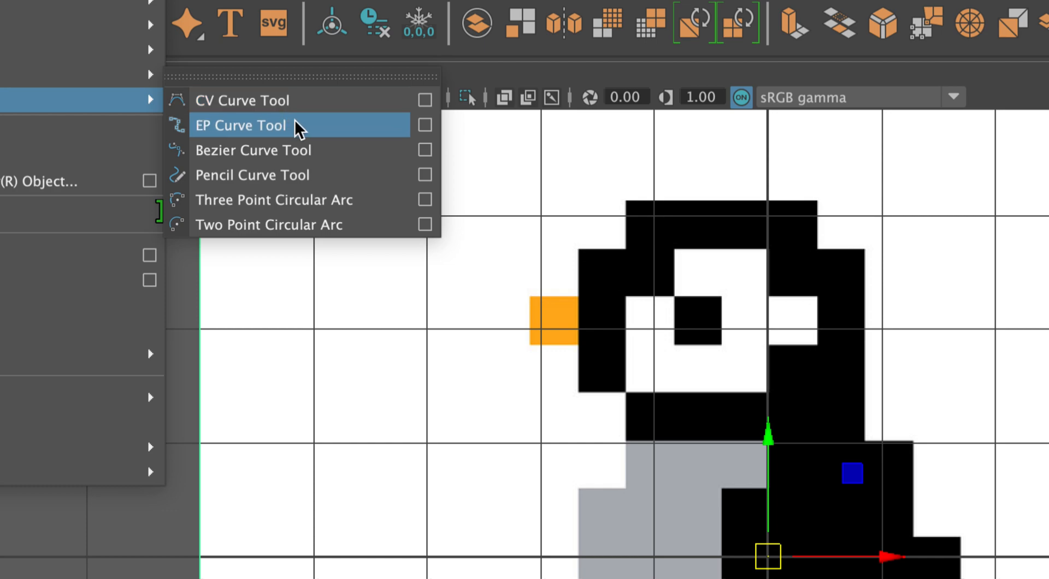
mouse_move(310, 129)
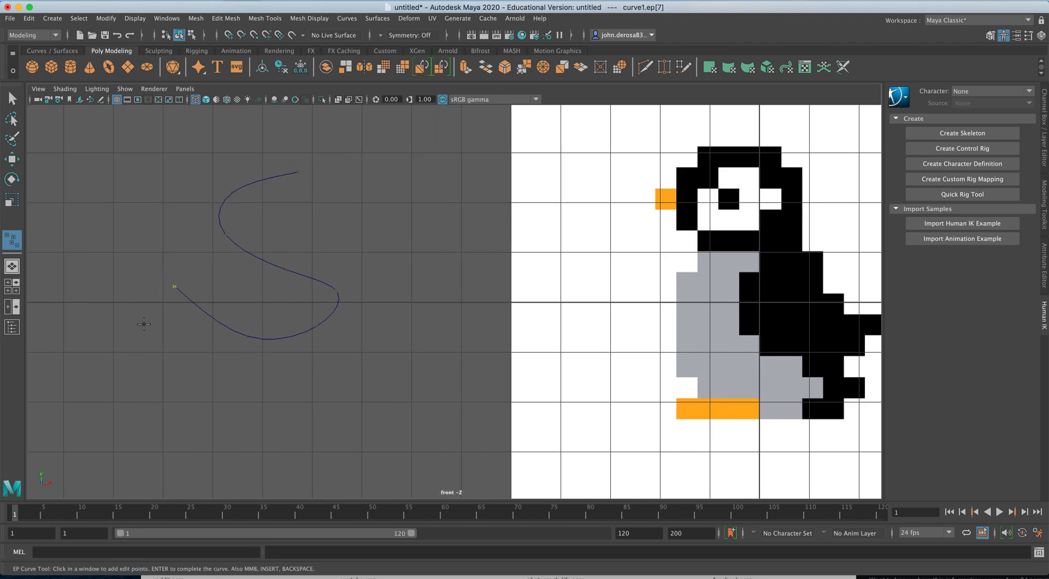
click(354, 393)
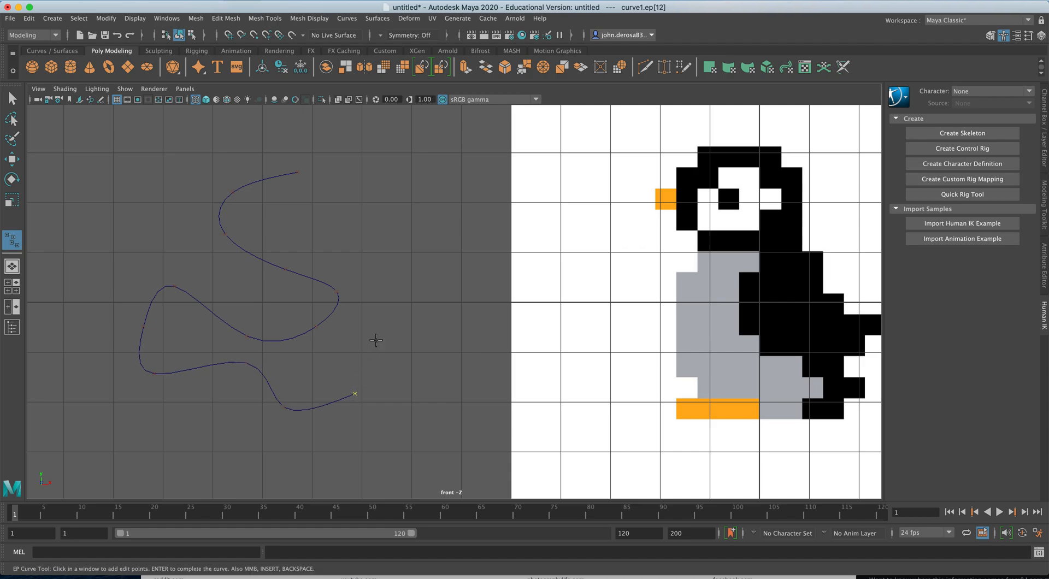
click(414, 299)
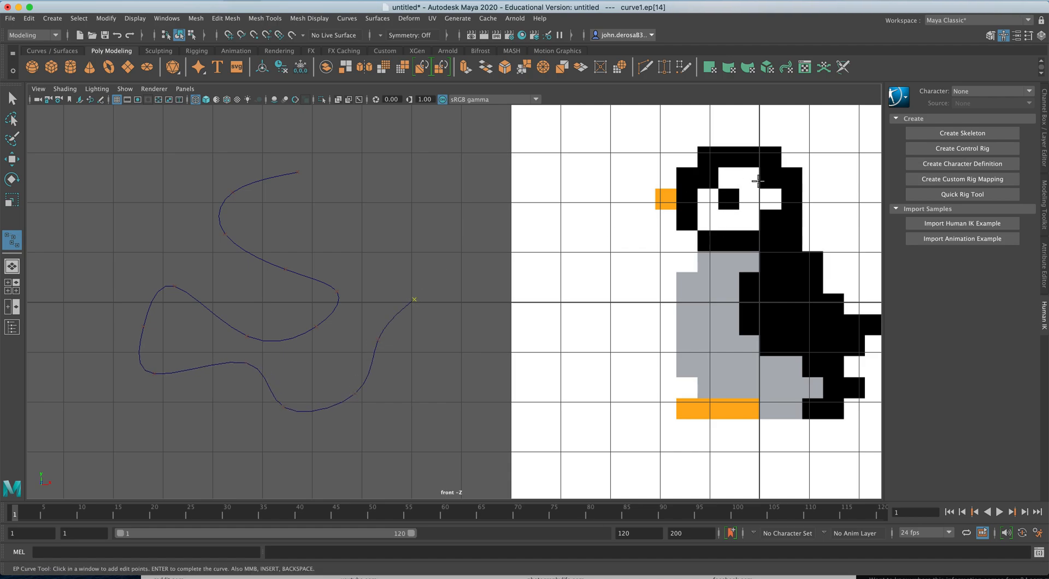
mouse_move(698, 191)
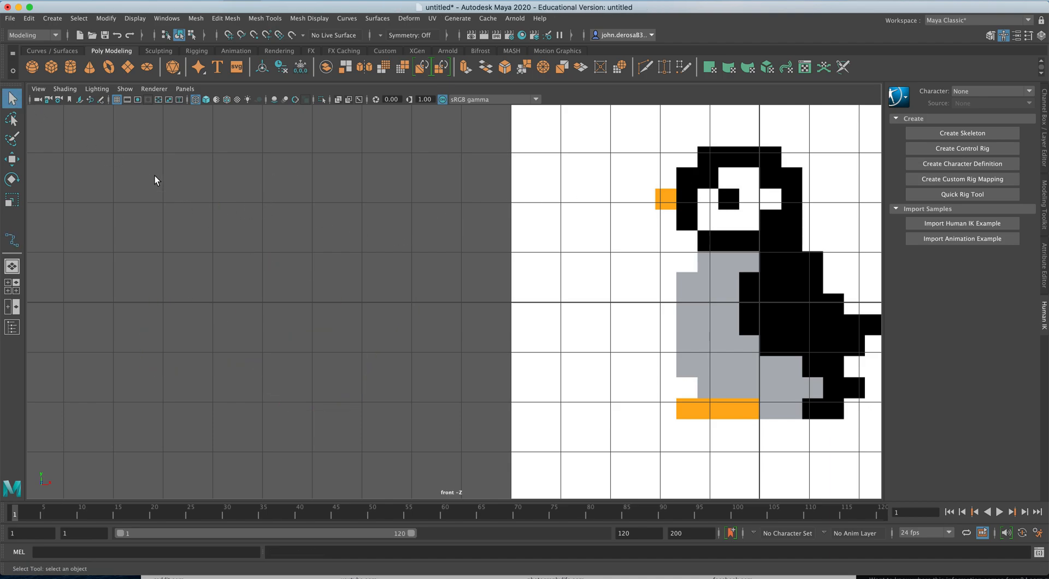
- Open the EP Curve Tool settings and set the curve degree to linear
click(51, 18)
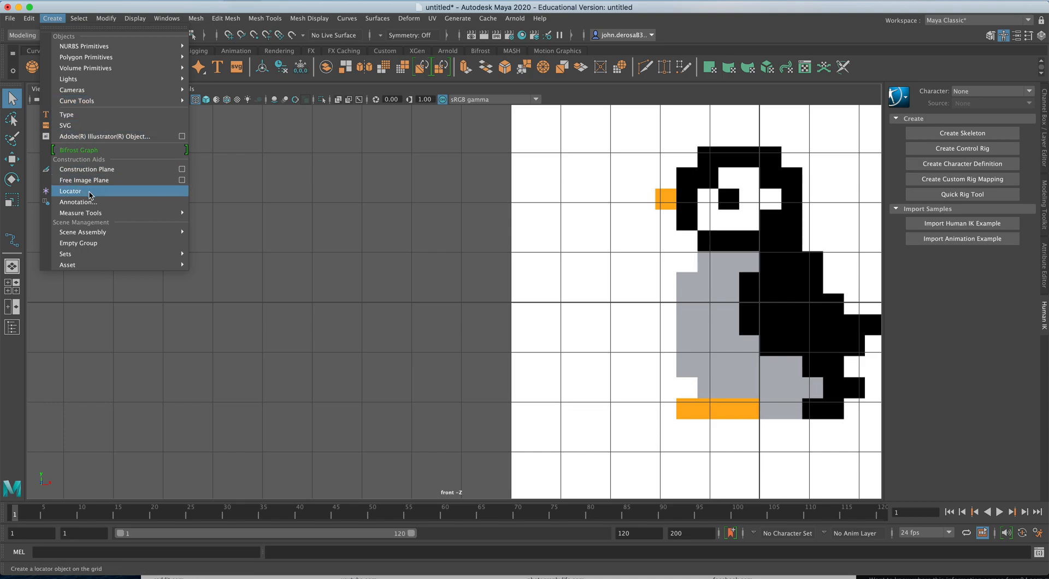
mouse_move(76, 101)
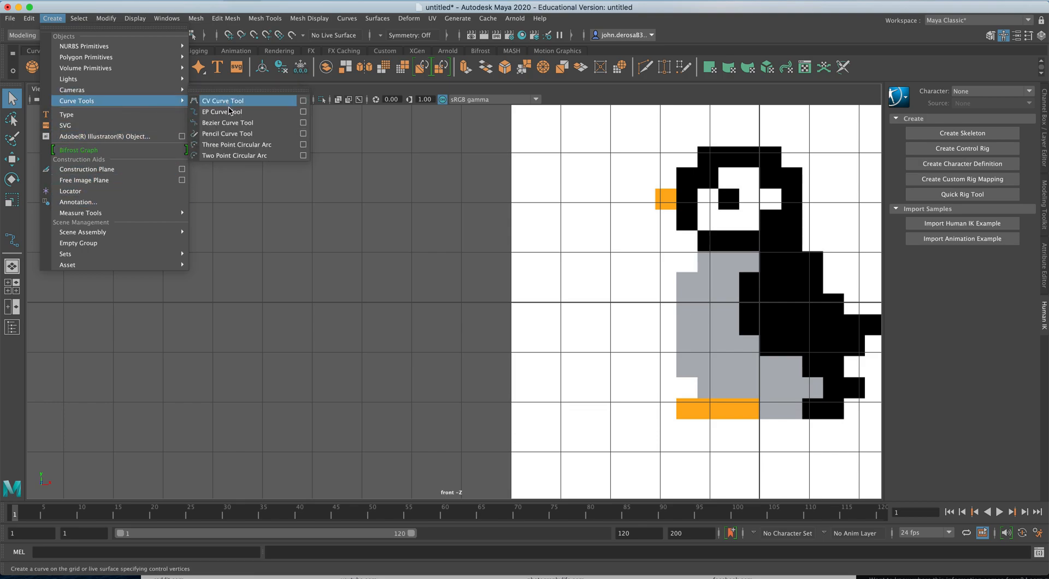
click(222, 112)
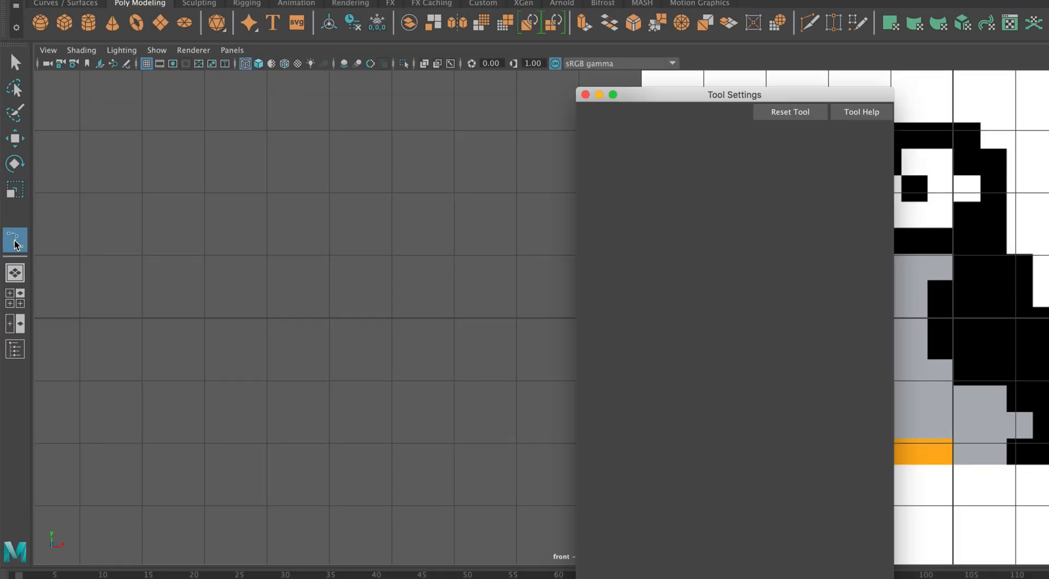
drag(734, 95, 432, 96)
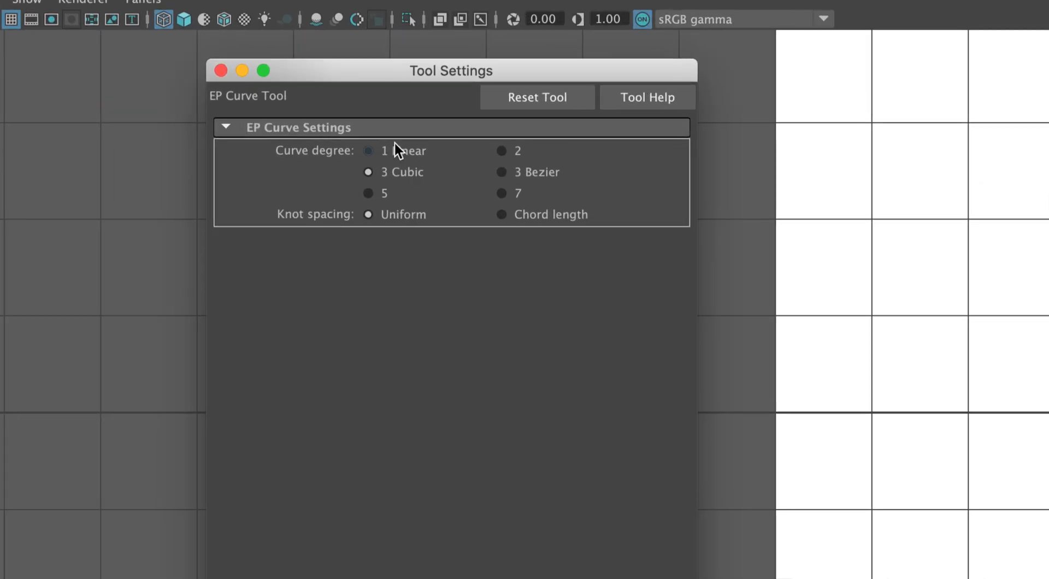
click(367, 150)
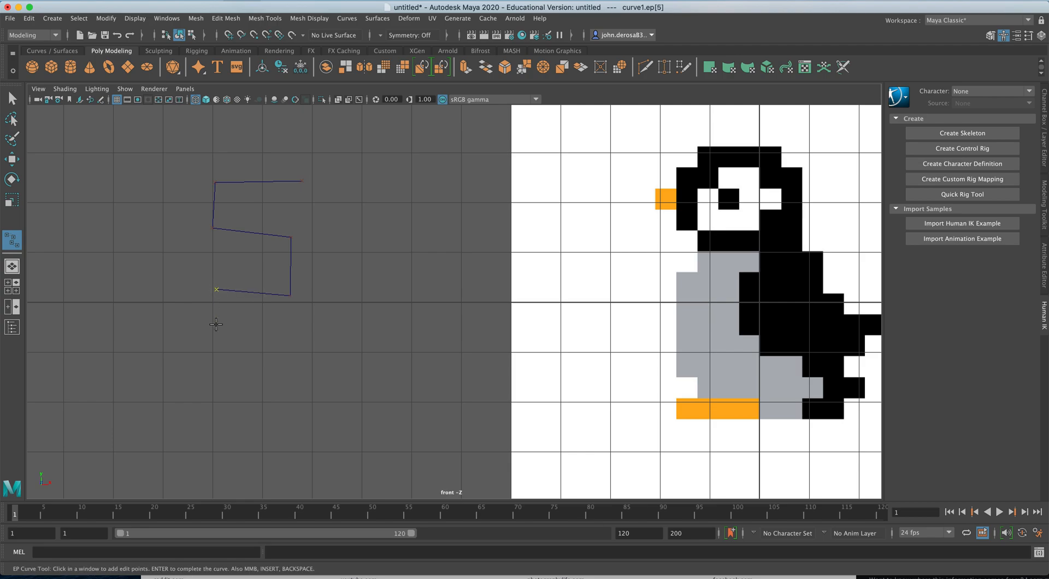
- Place edit points around the penguin's head, flipper, feet, left side and beak
click(215, 413)
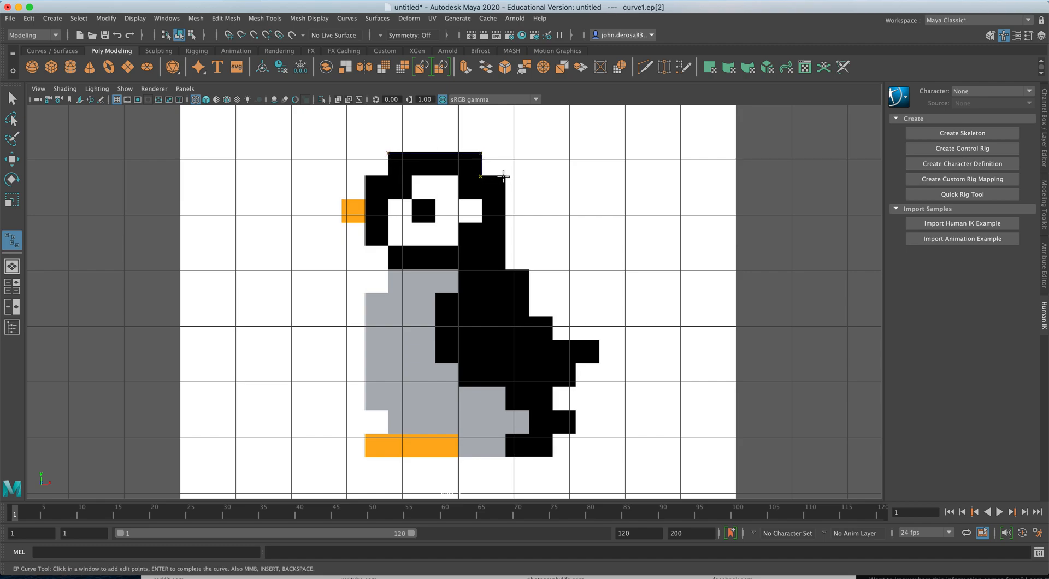
click(518, 269)
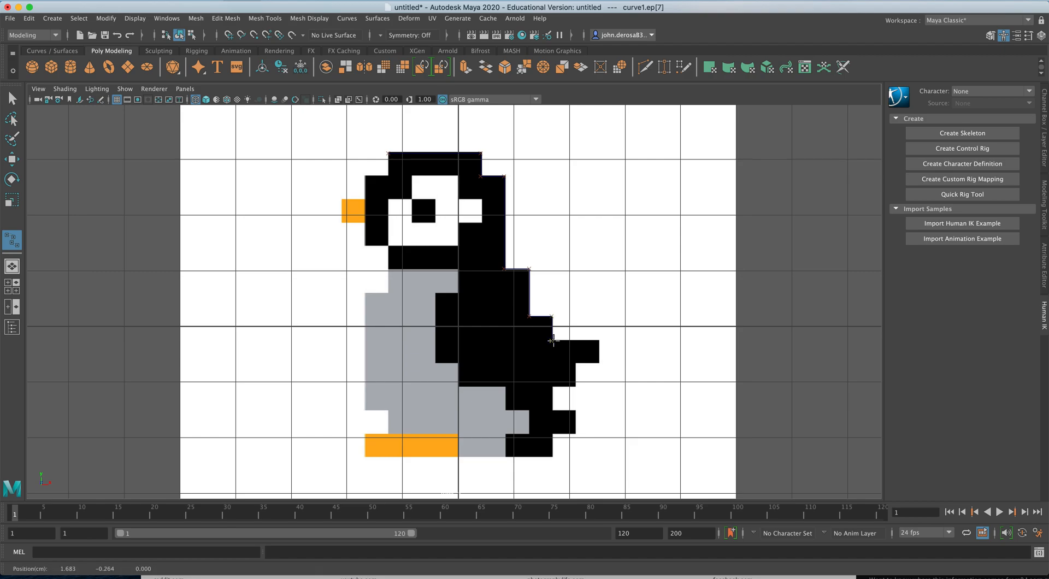
click(599, 362)
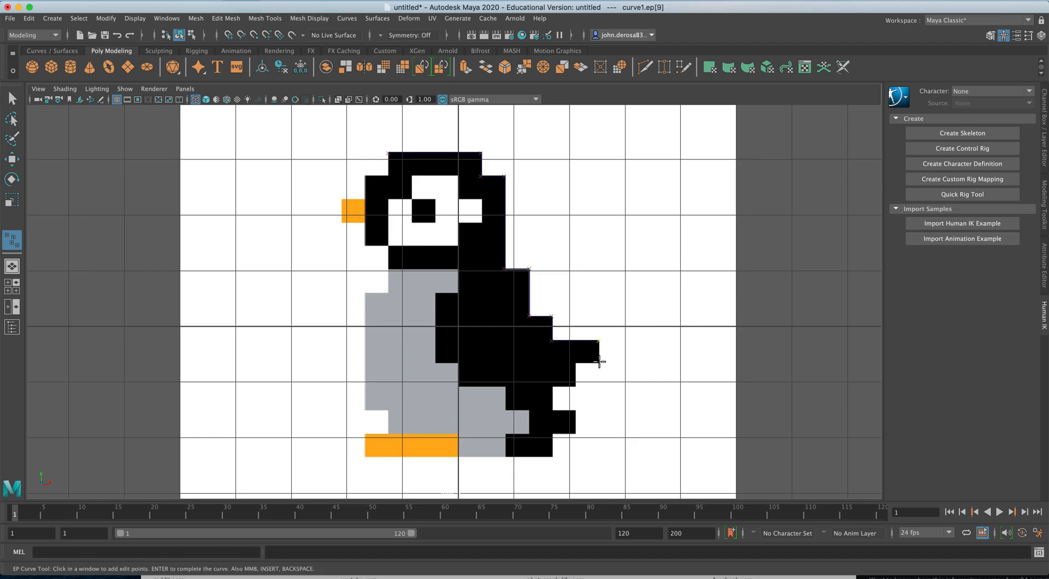
click(555, 386)
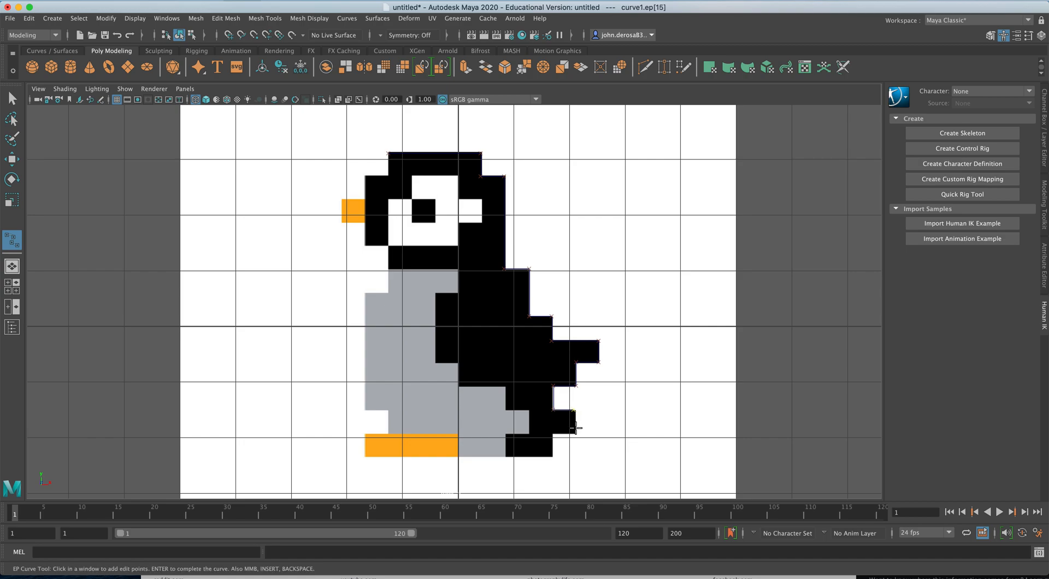
click(552, 456)
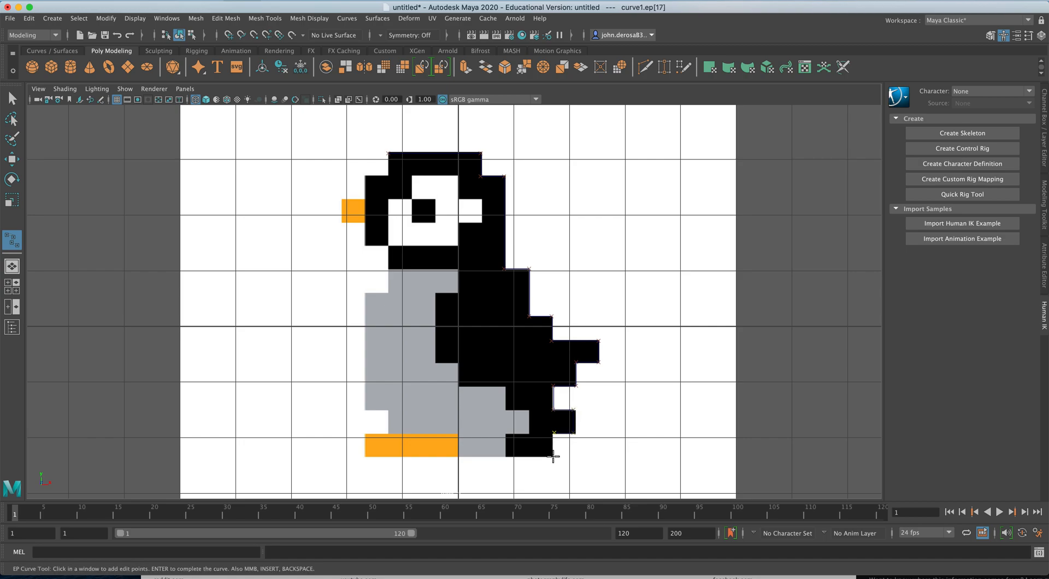
click(365, 433)
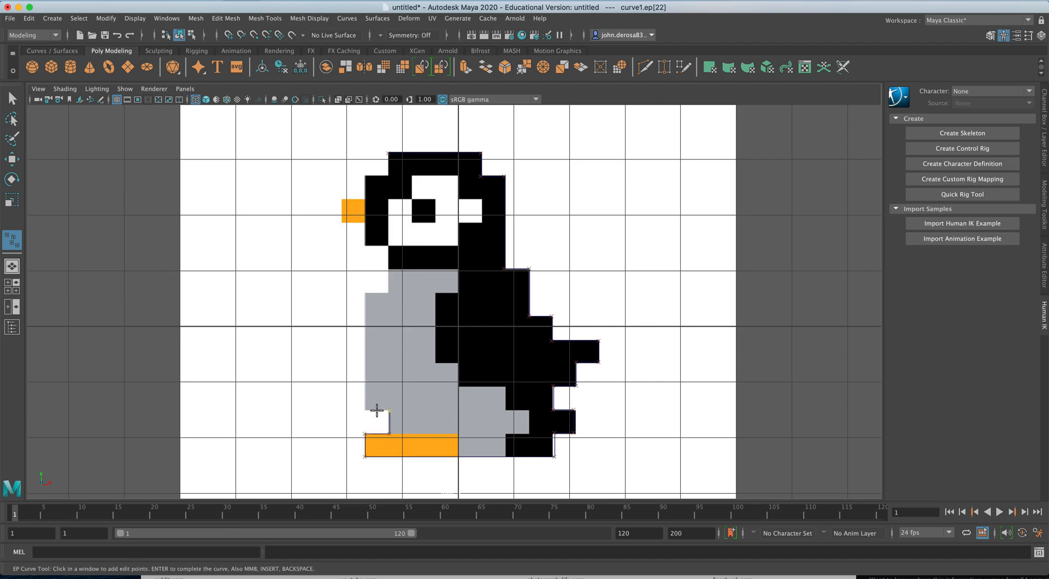
click(367, 293)
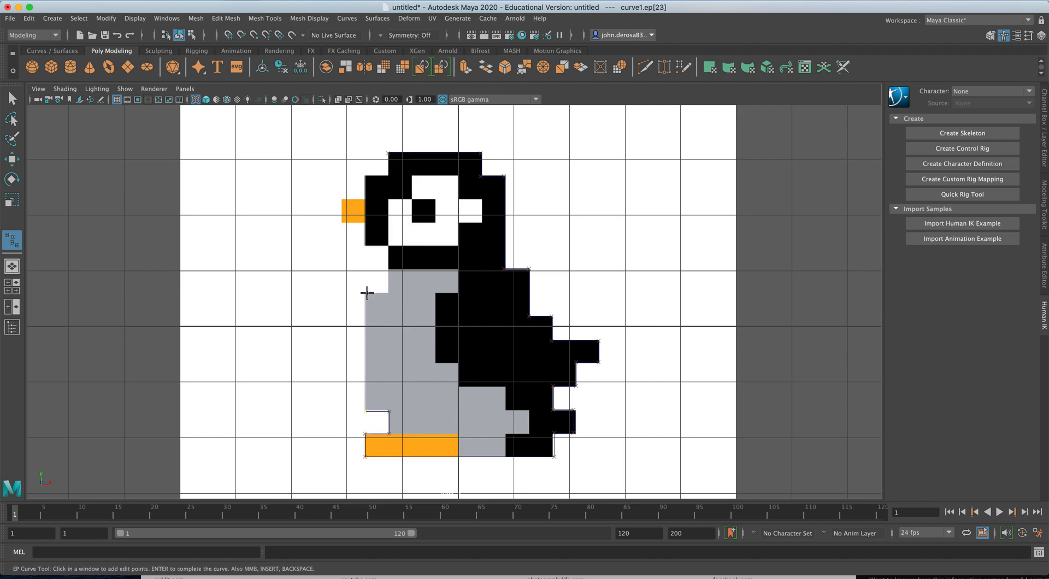
click(366, 247)
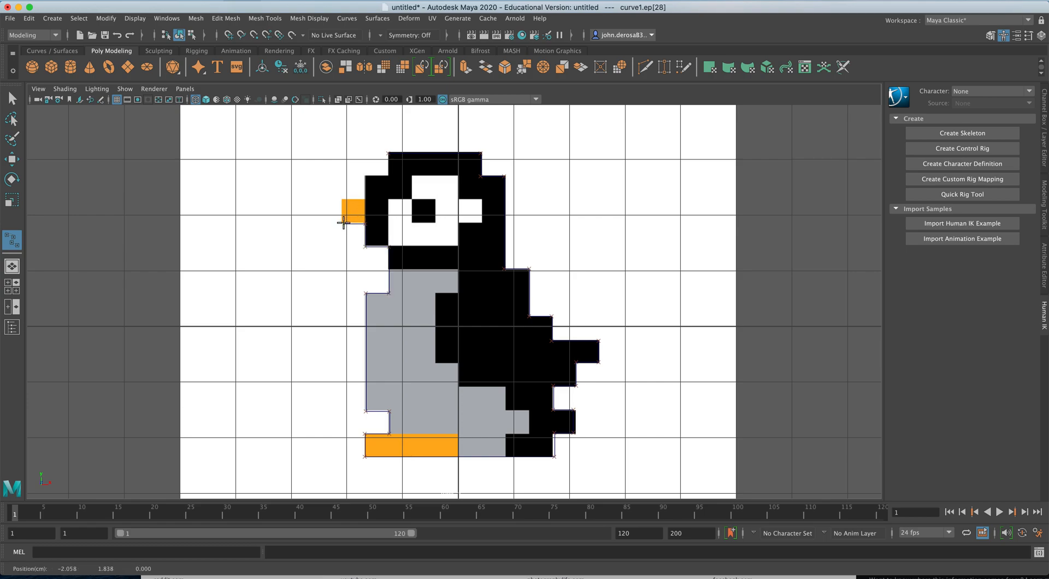
click(362, 199)
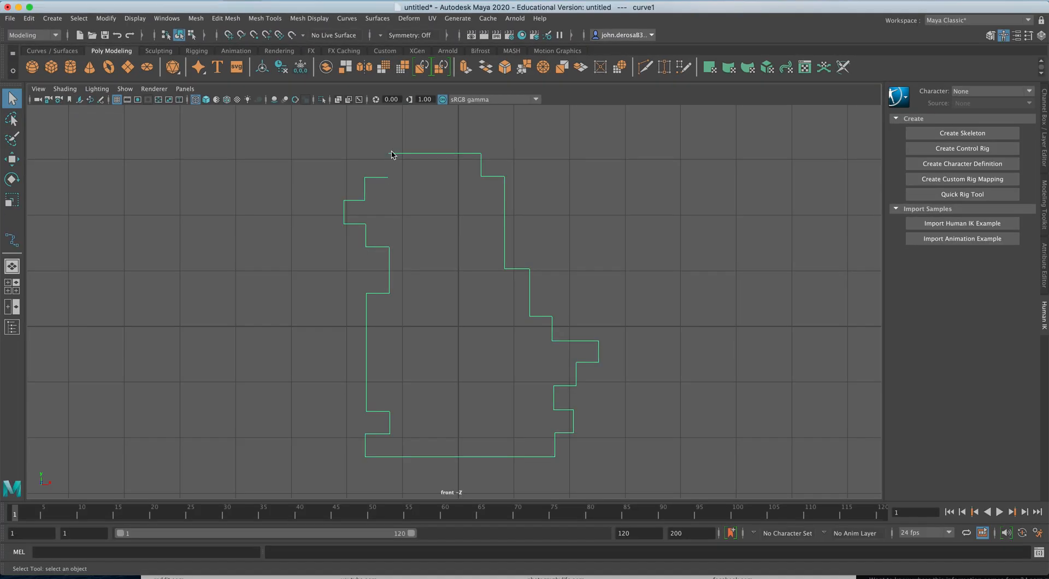
mouse_move(343, 66)
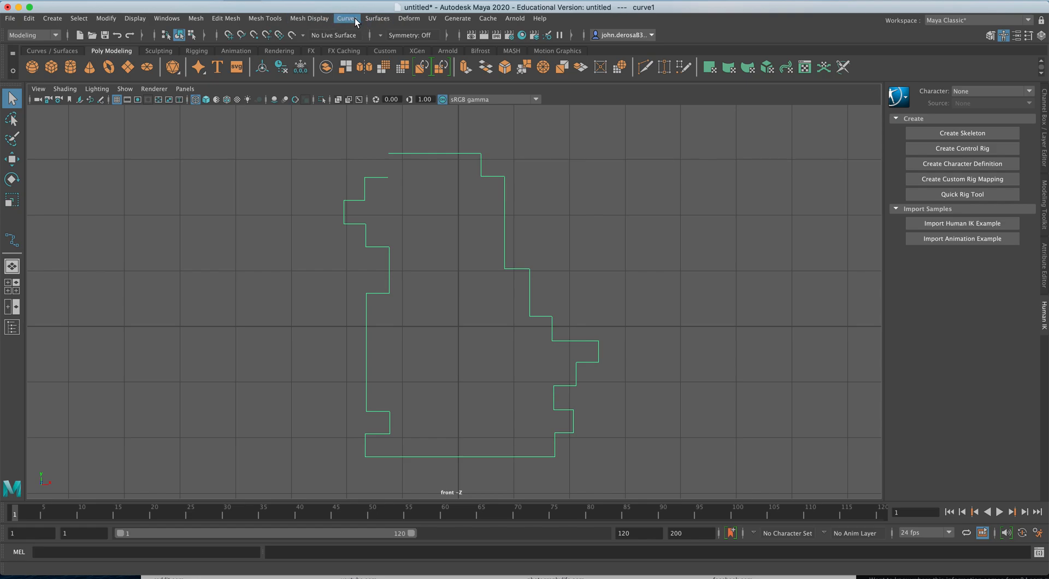
- Bring up the curve editing operations menu for the curve1 outline
click(346, 18)
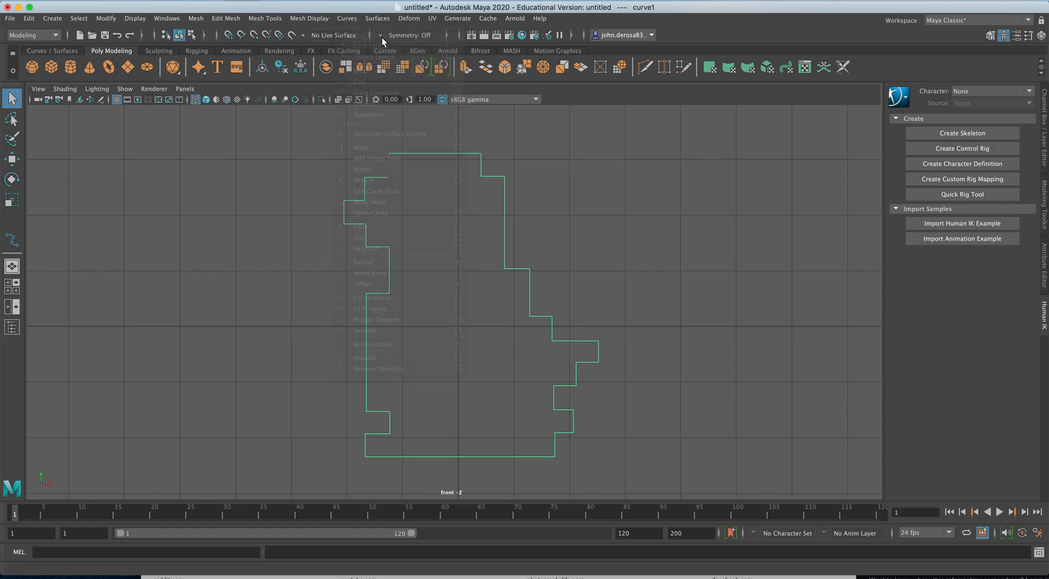
click(347, 18)
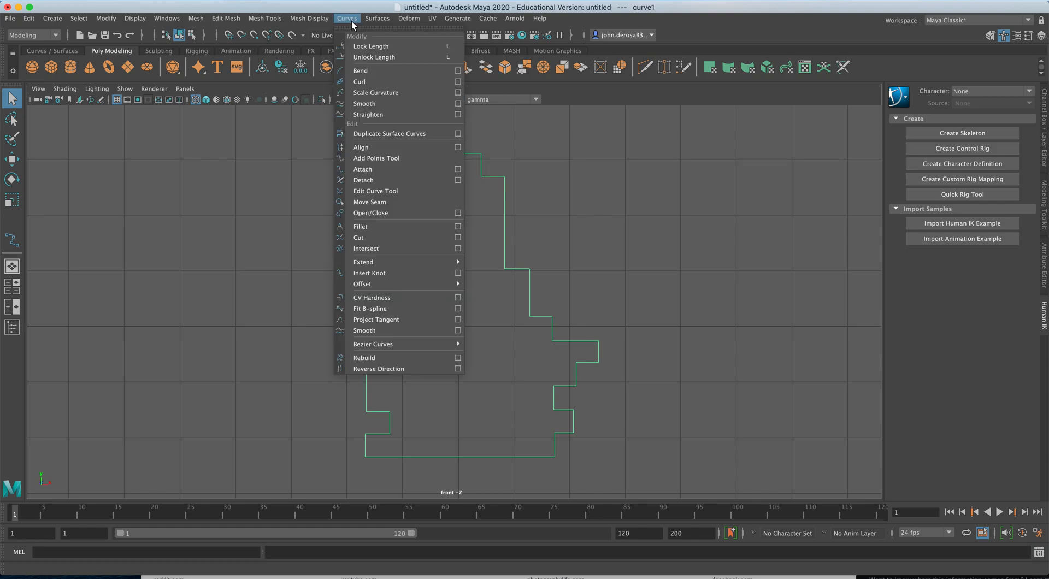
mouse_move(363, 261)
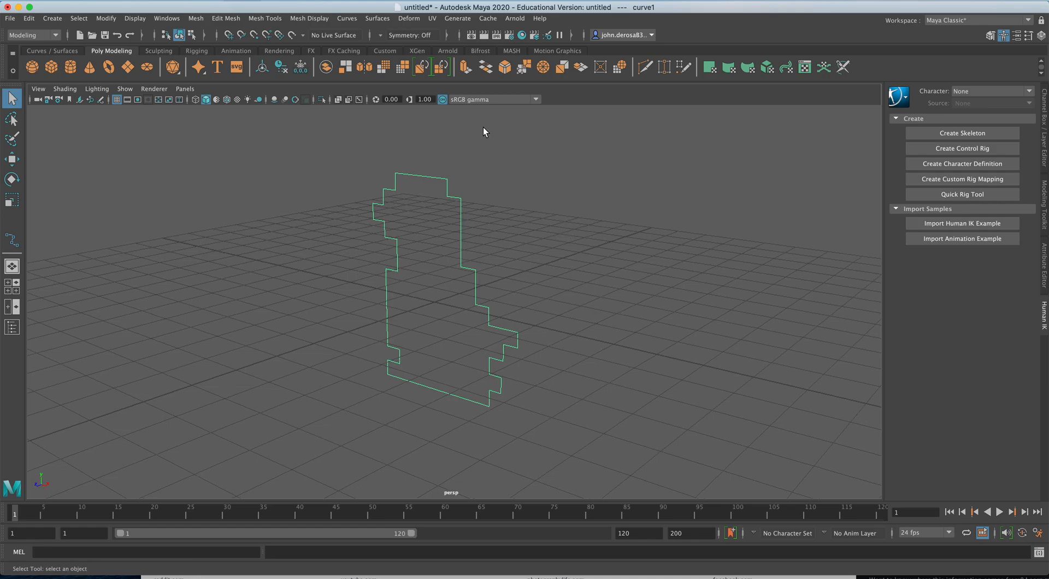
click(378, 18)
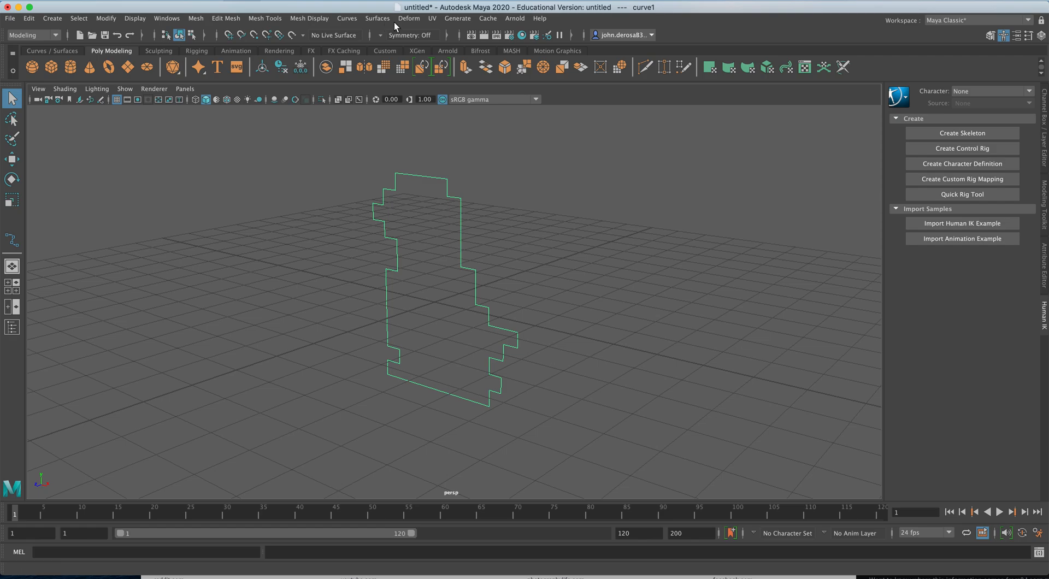
click(377, 18)
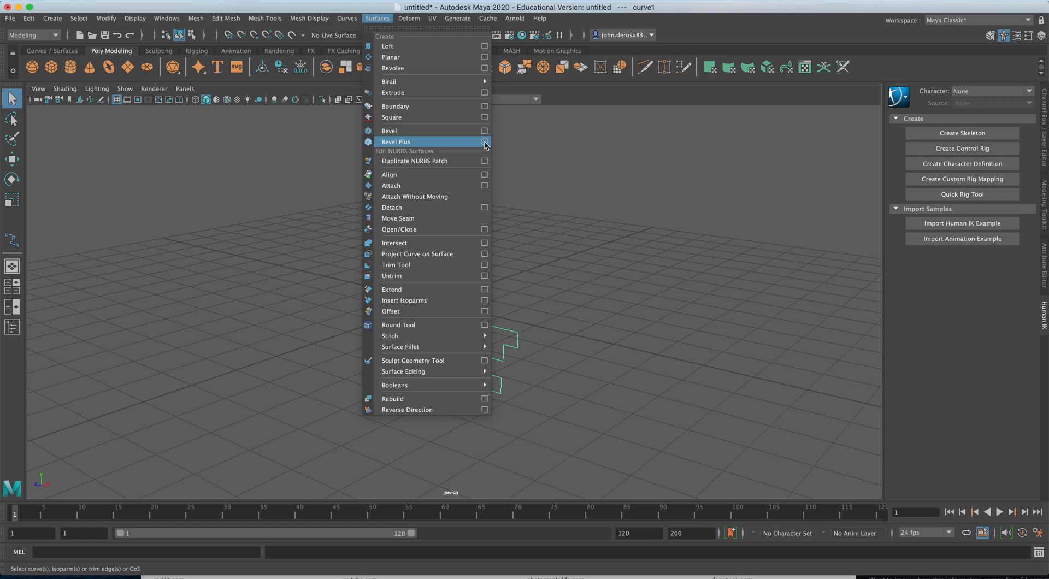
click(485, 142)
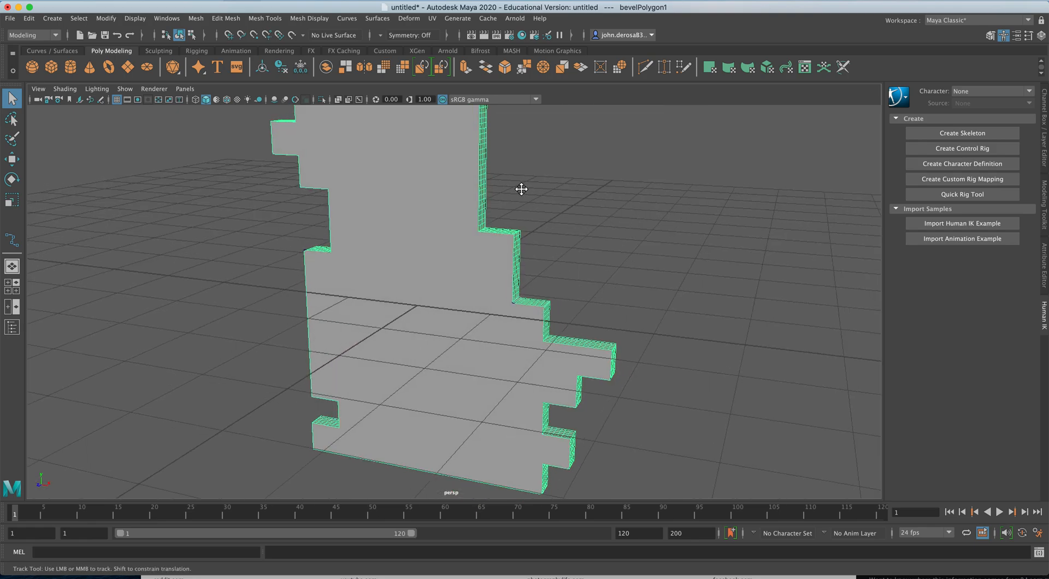
drag(521, 189, 372, 220)
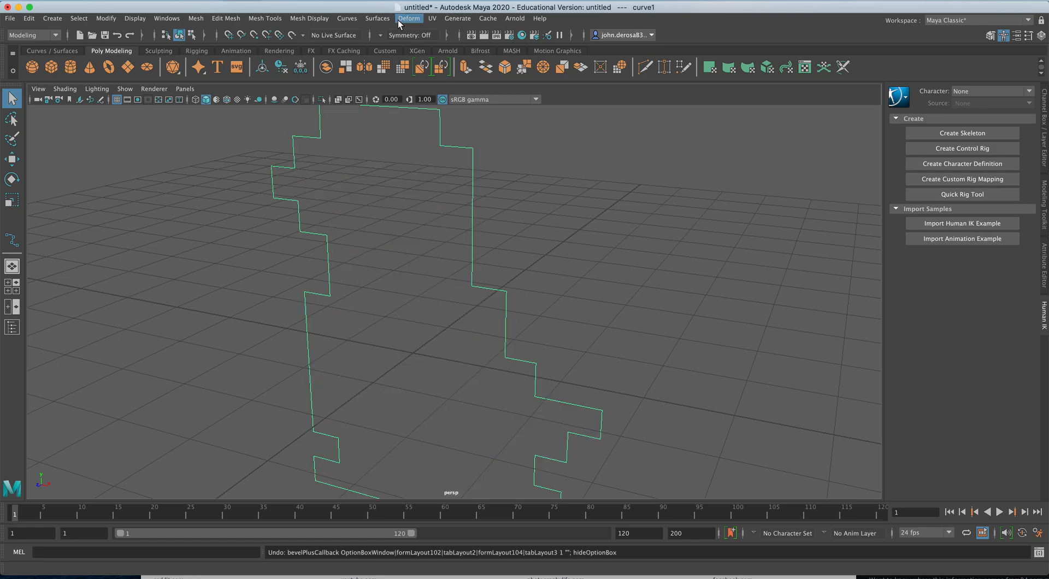
- In Bevel Plus options, set bevel depth 0.1 and Convex Out outer style
click(377, 18)
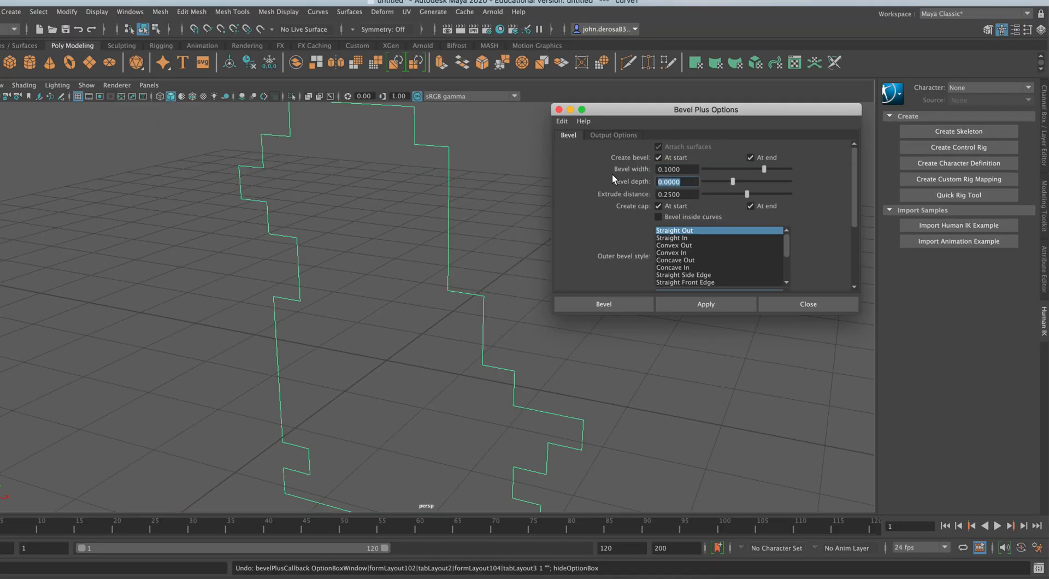
text(.1)
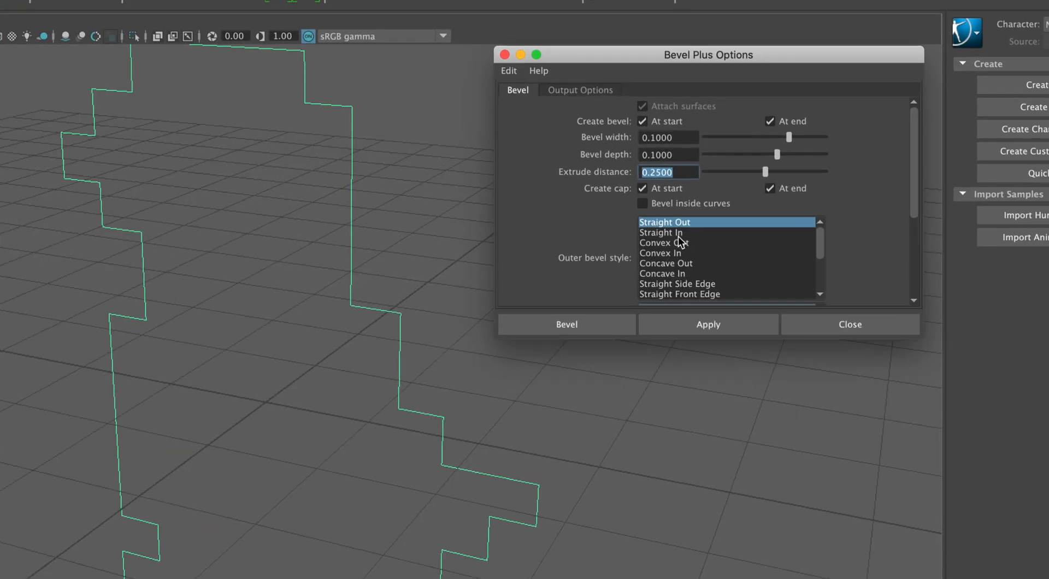
click(662, 242)
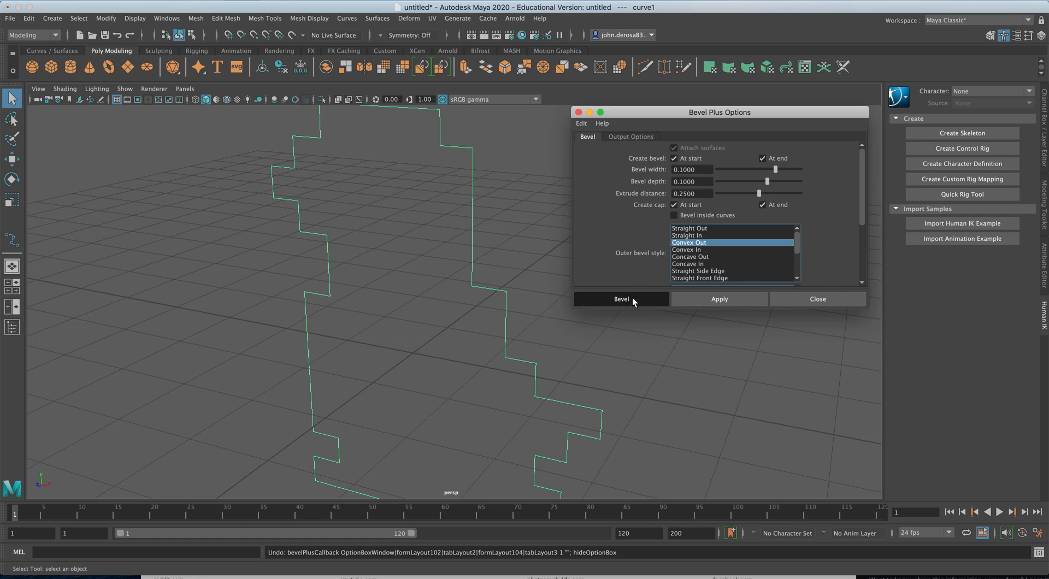
- Apply the bevel to create the rounded penguin solid and orbit to inspect it
click(620, 299)
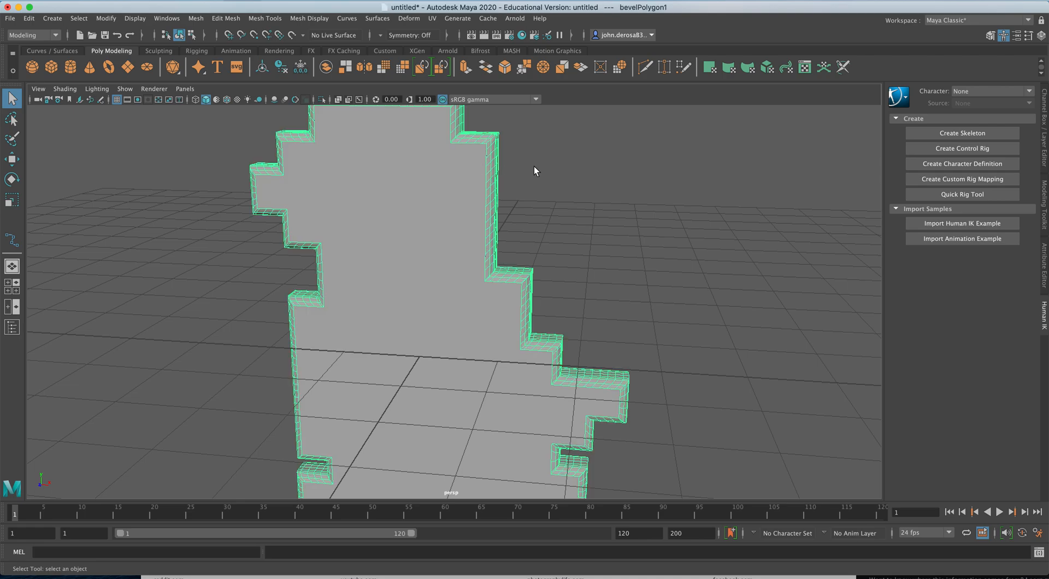
drag(534, 171, 591, 211)
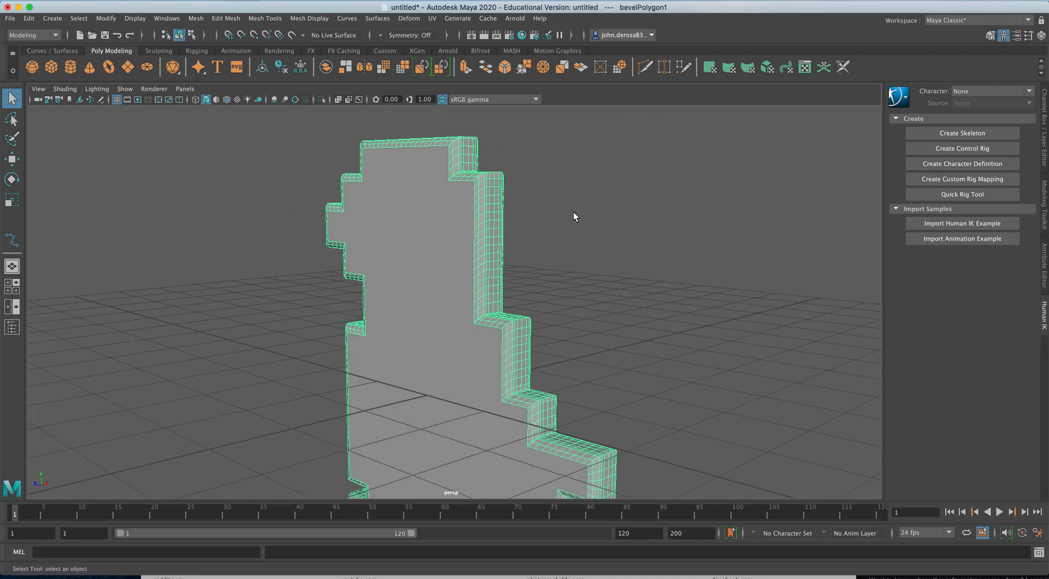
drag(573, 216, 566, 229)
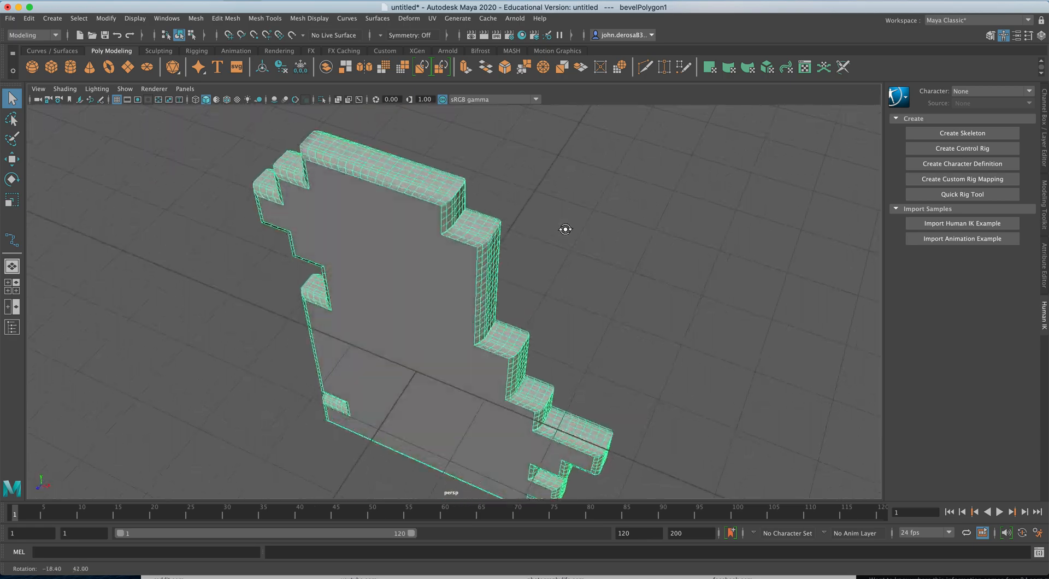